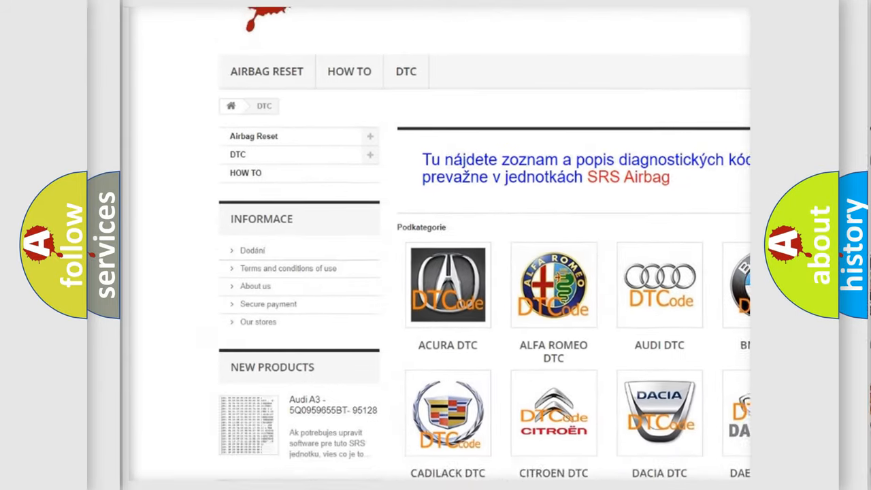
{"action": "scroll", "scroll_direction": "down", "scroll_amount": 3}
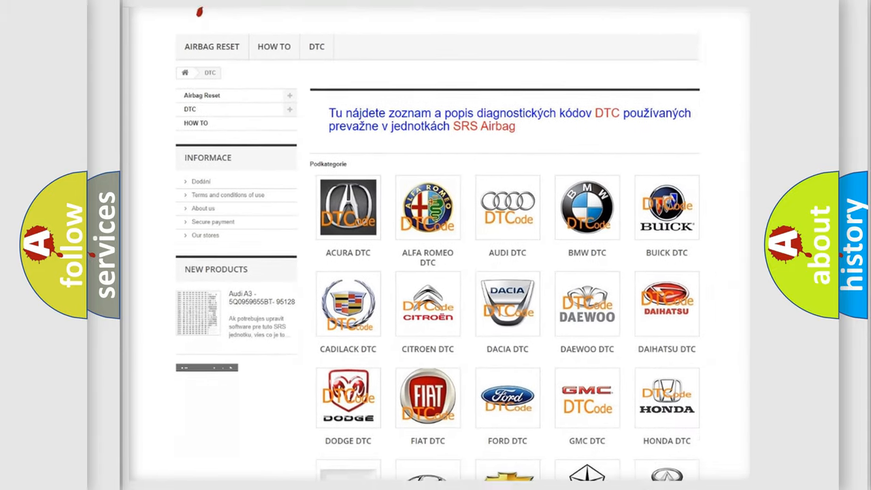
{"action": "scroll", "scroll_direction": "down", "scroll_amount": 3}
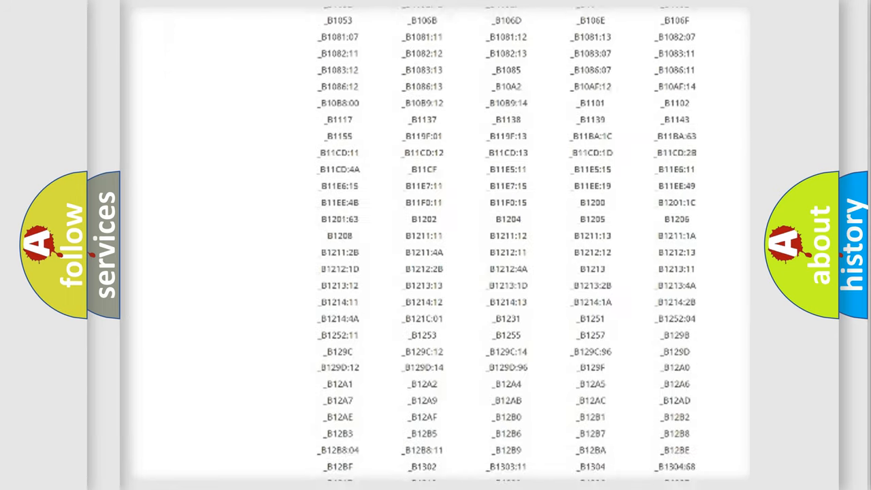
{"action": "scroll", "scroll_direction": "down", "scroll_amount": 3}
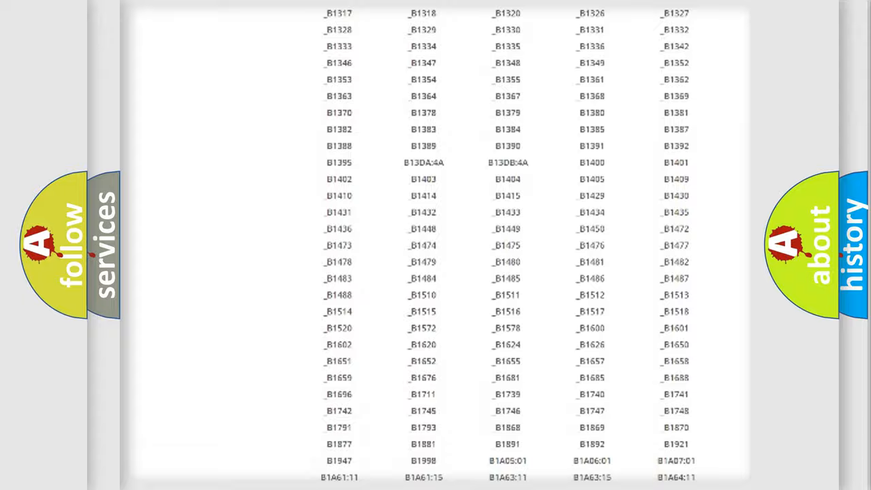